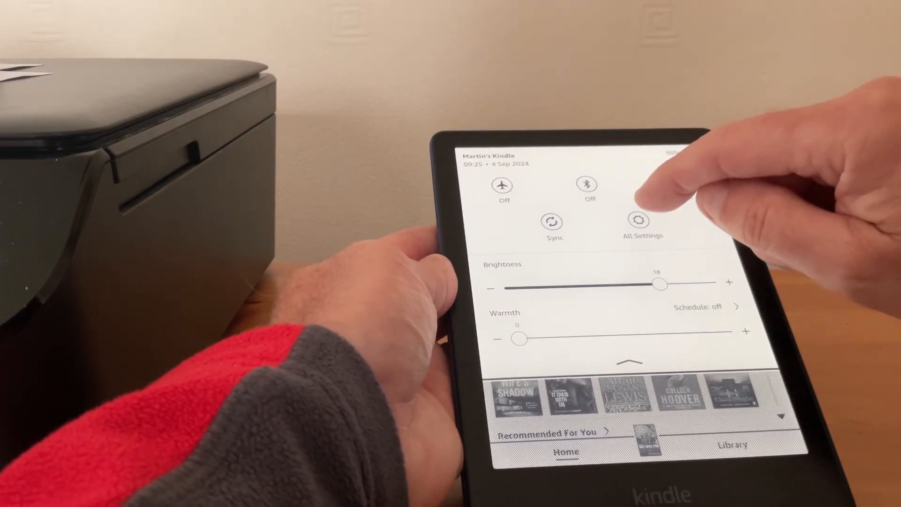
# From quick settings, go to All Settings and Device options, then choose Factory reset.
pyautogui.click(642, 221)
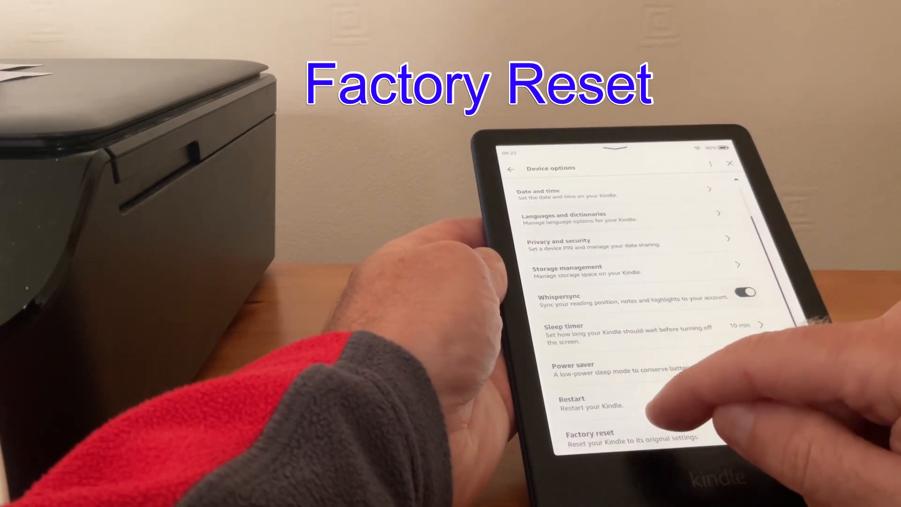
pyautogui.click(588, 439)
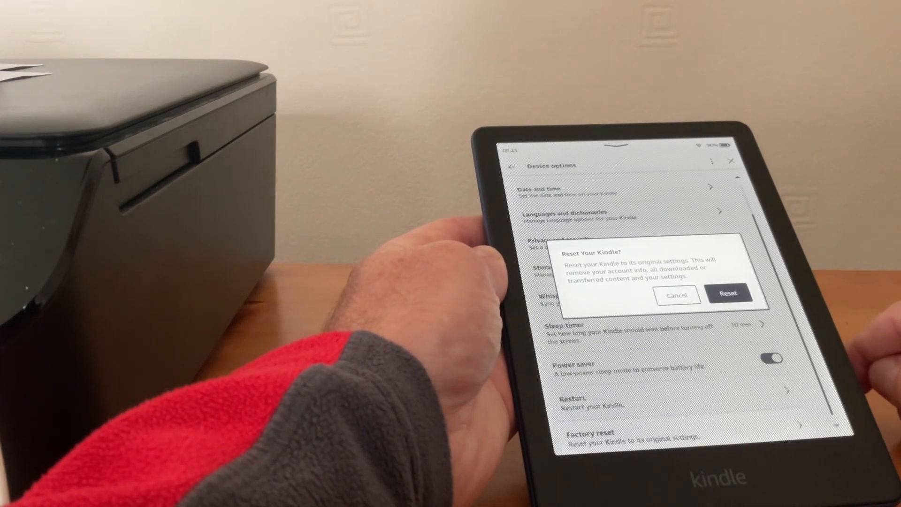